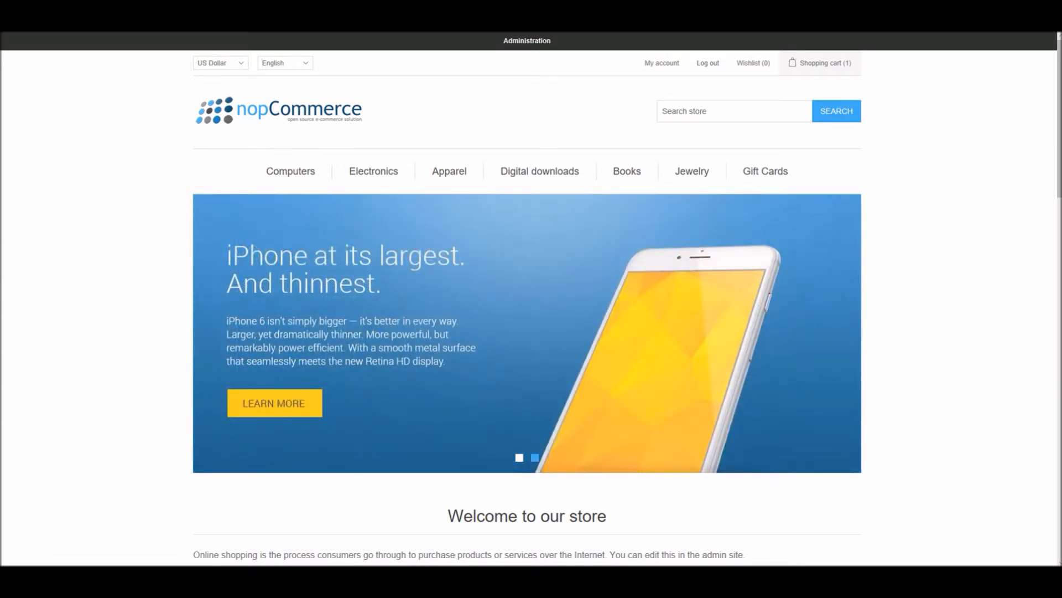
# Enter the admin dashboard and open the Customers list showing six accounts.
pyautogui.click(519, 457)
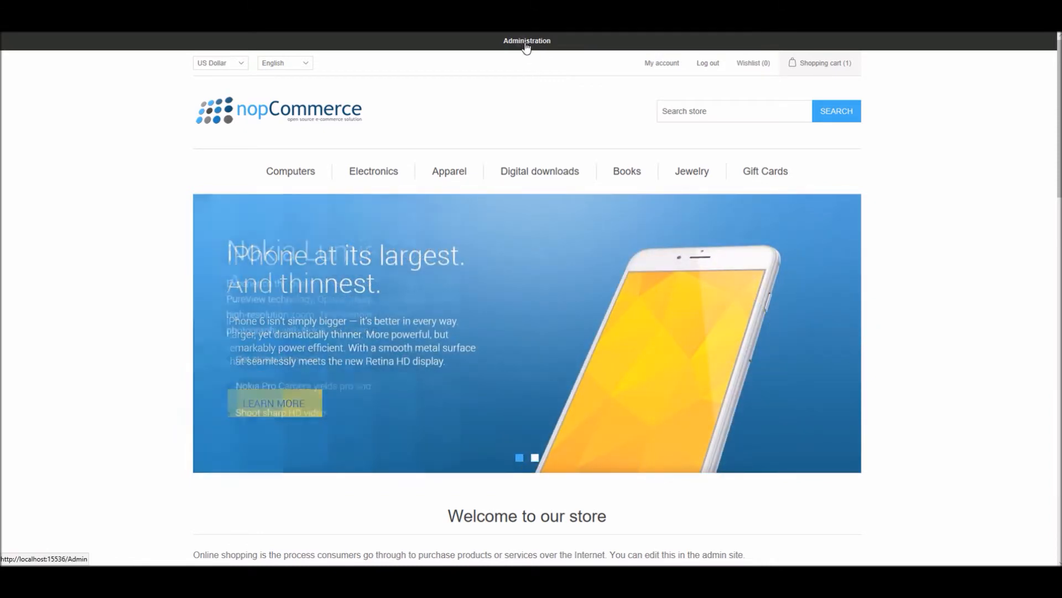
pyautogui.rightClick(526, 41)
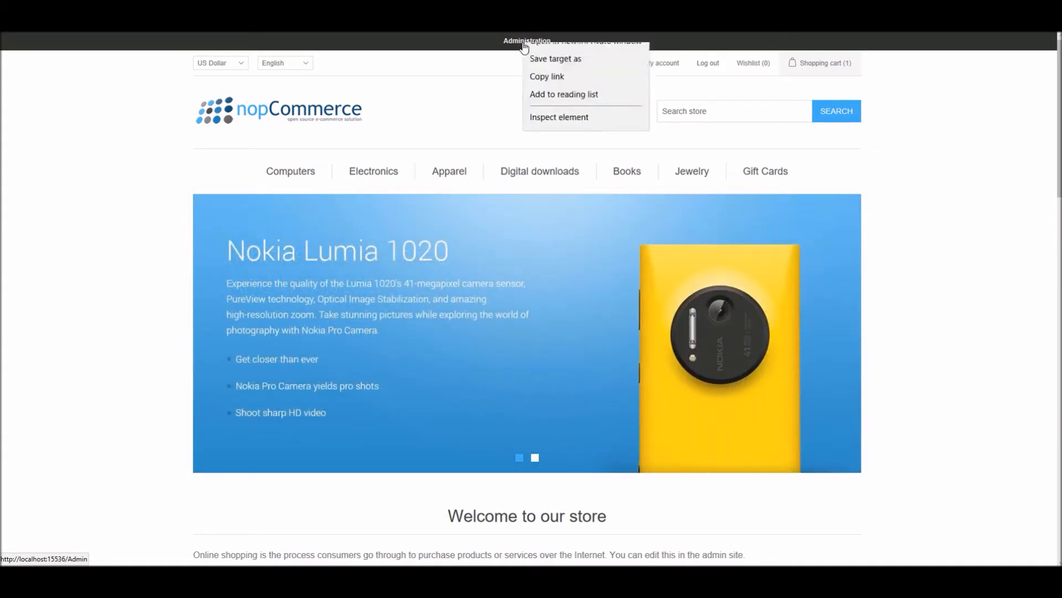
pyautogui.click(525, 41)
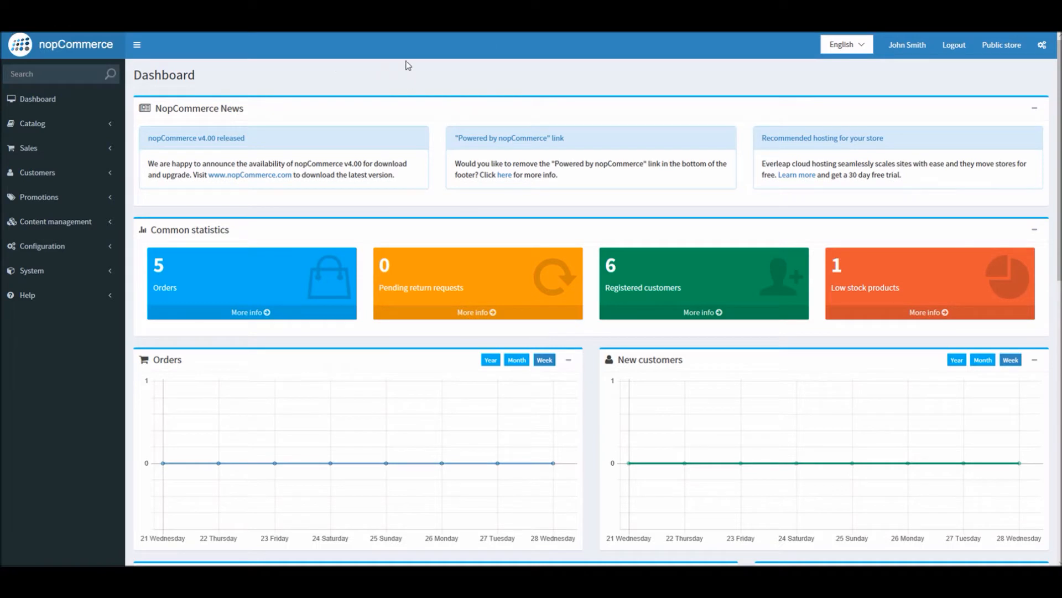
pyautogui.moveTo(49, 73)
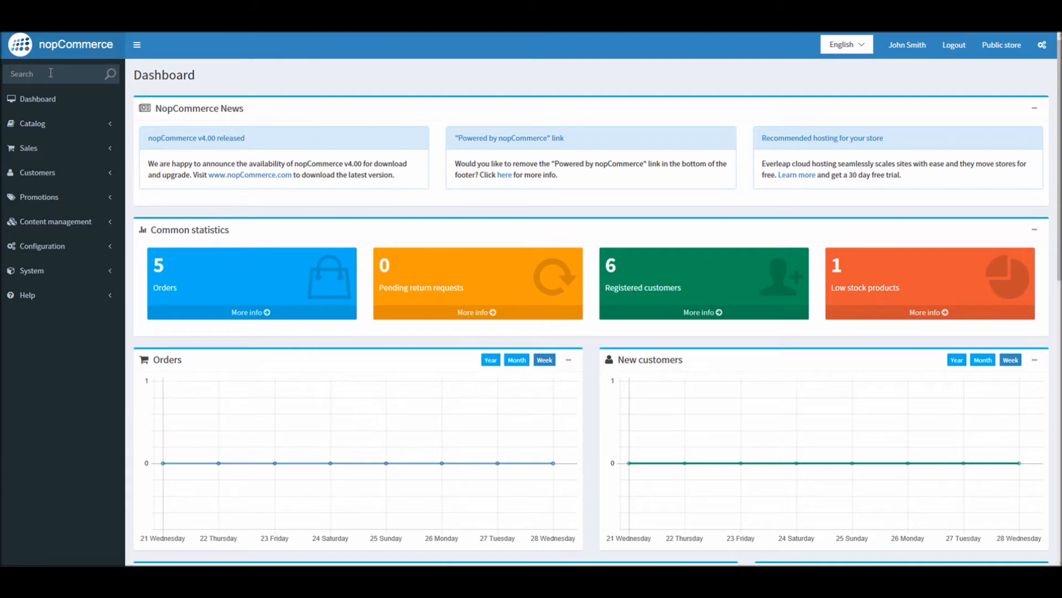
pyautogui.moveTo(42, 180)
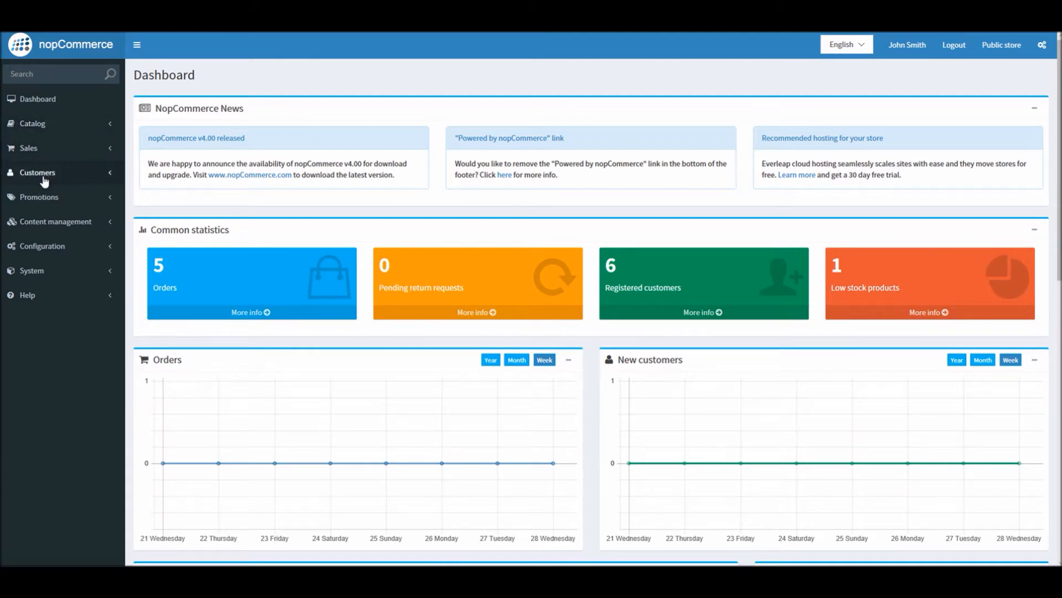
pyautogui.click(38, 172)
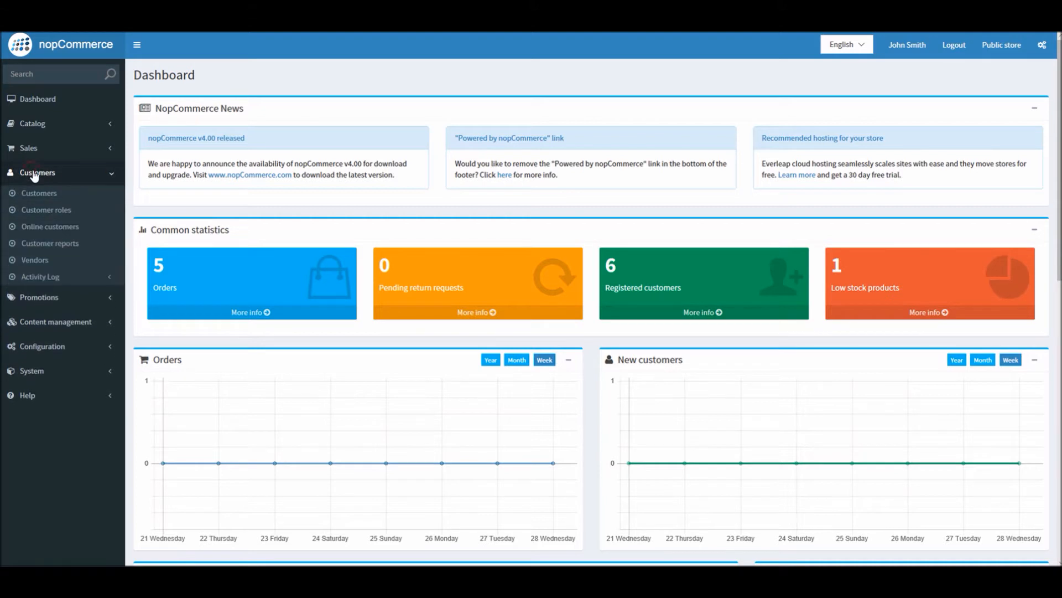
pyautogui.click(39, 192)
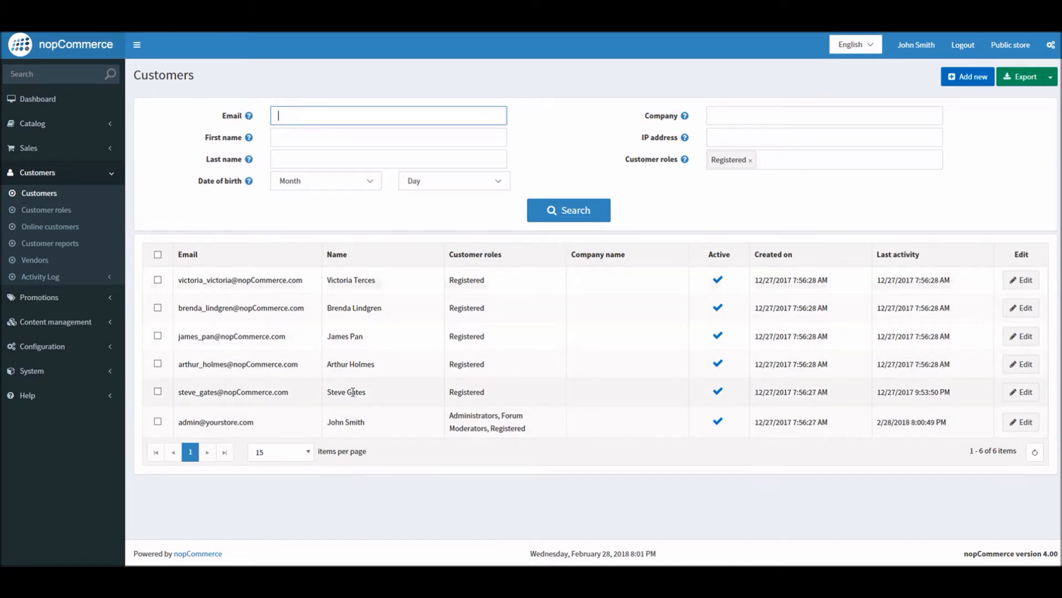
pyautogui.moveTo(529, 397)
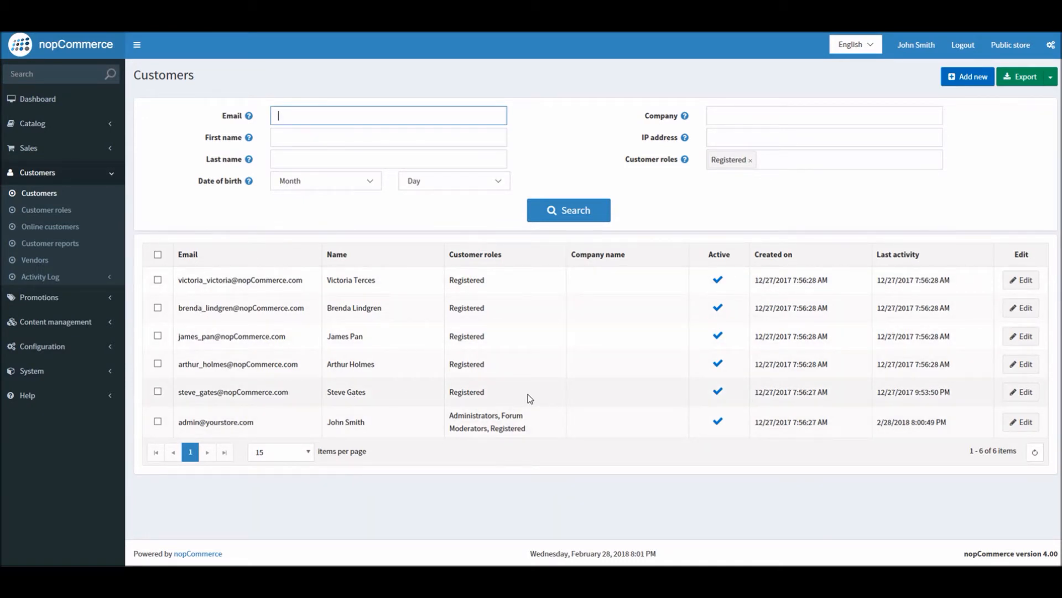
pyautogui.doubleClick(233, 391)
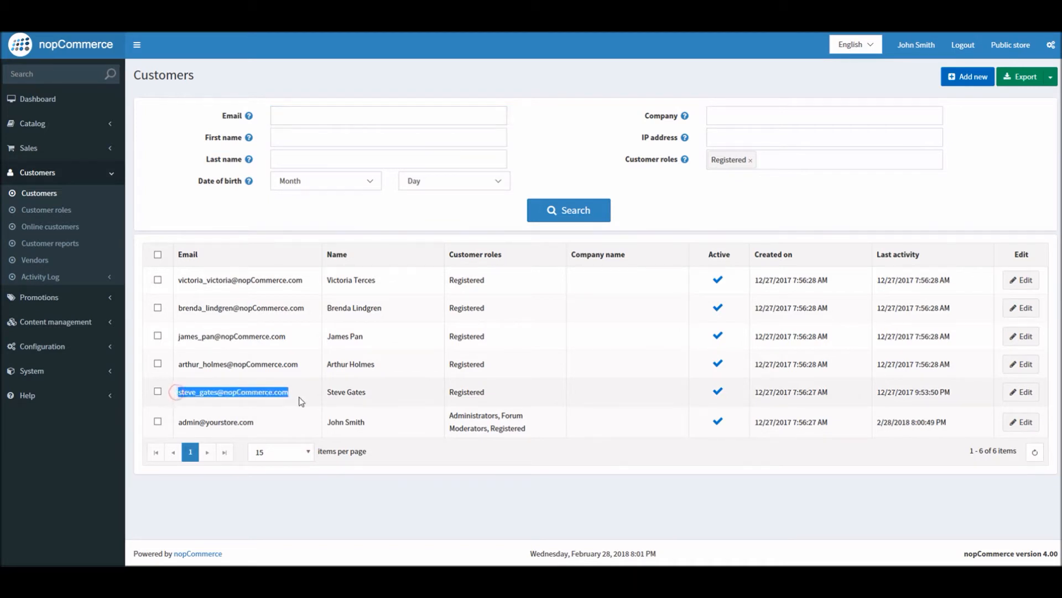
pyautogui.moveTo(486, 395)
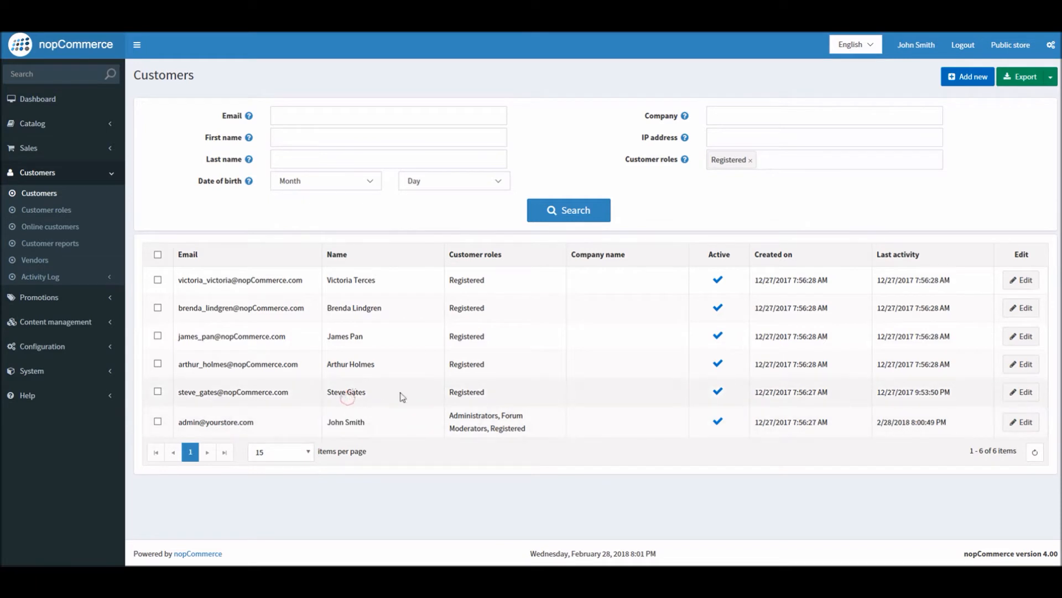
pyautogui.doubleClick(345, 392)
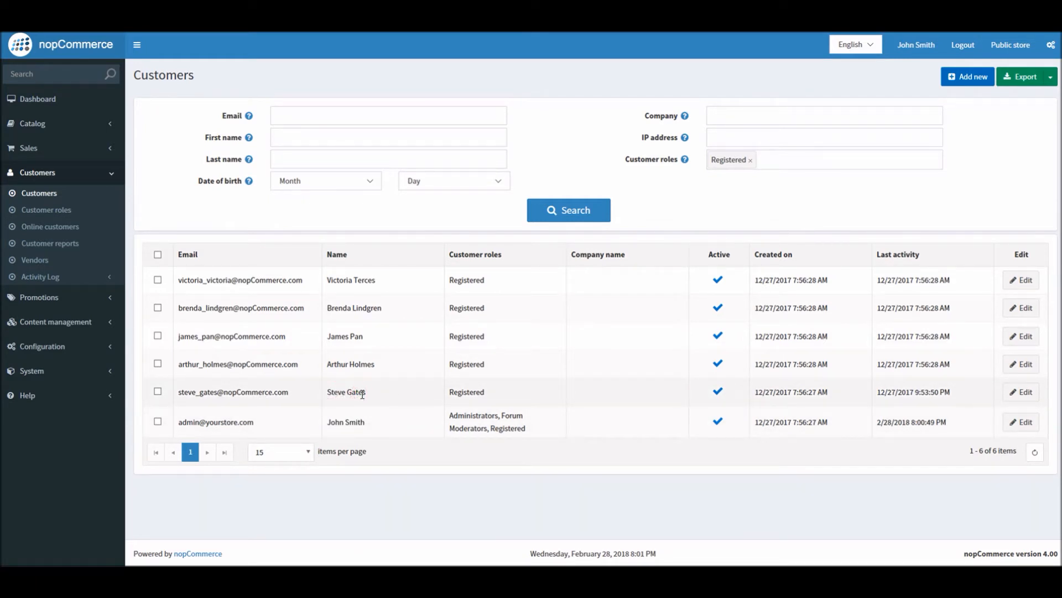
pyautogui.moveTo(1020, 392)
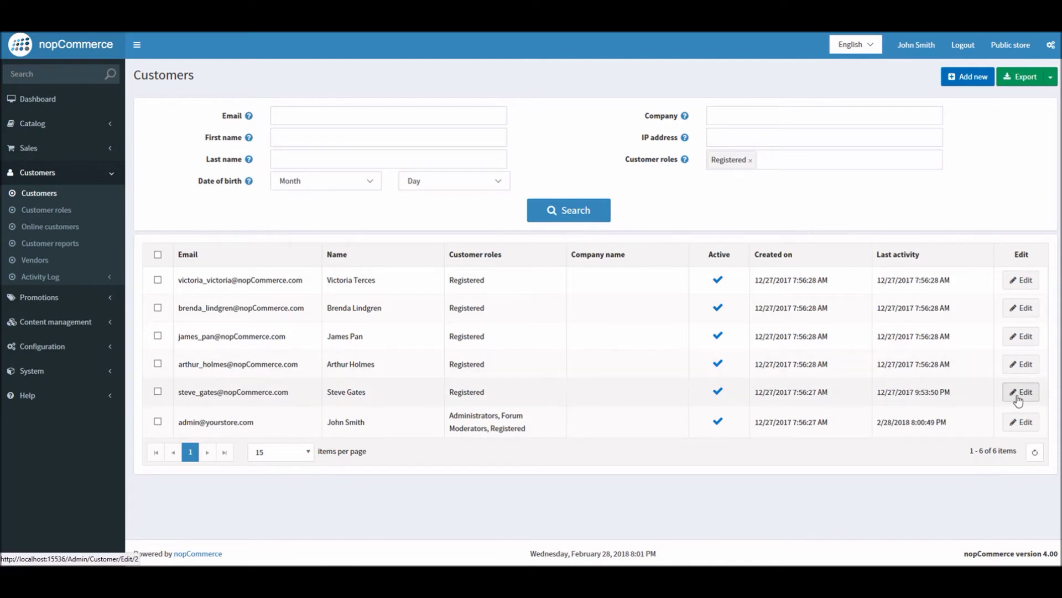
pyautogui.click(1020, 392)
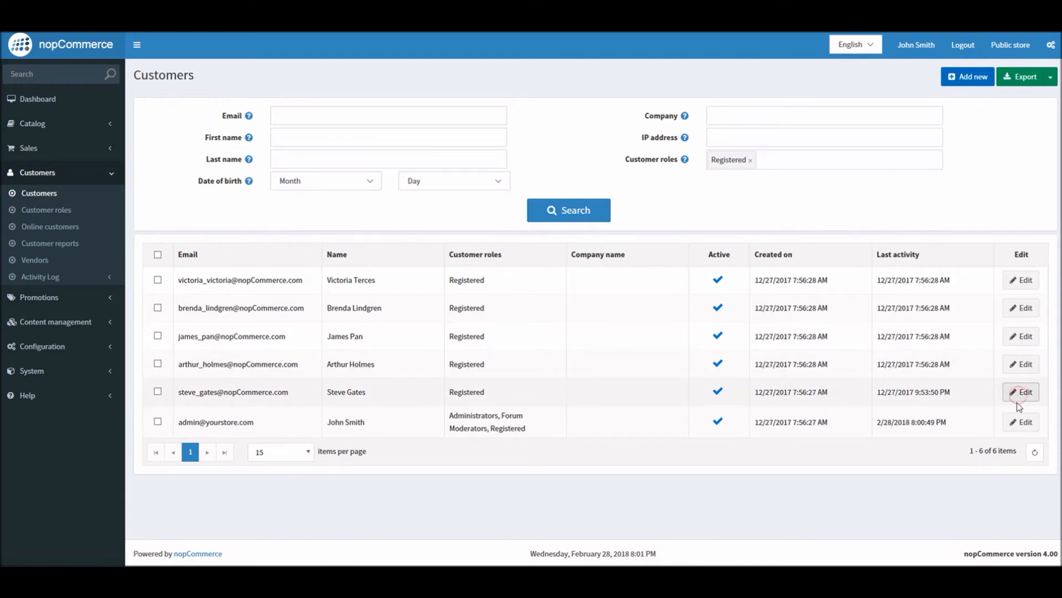
# Open Steve Gates's record and read the Place order (impersonate) instructions.
pyautogui.click(1021, 391)
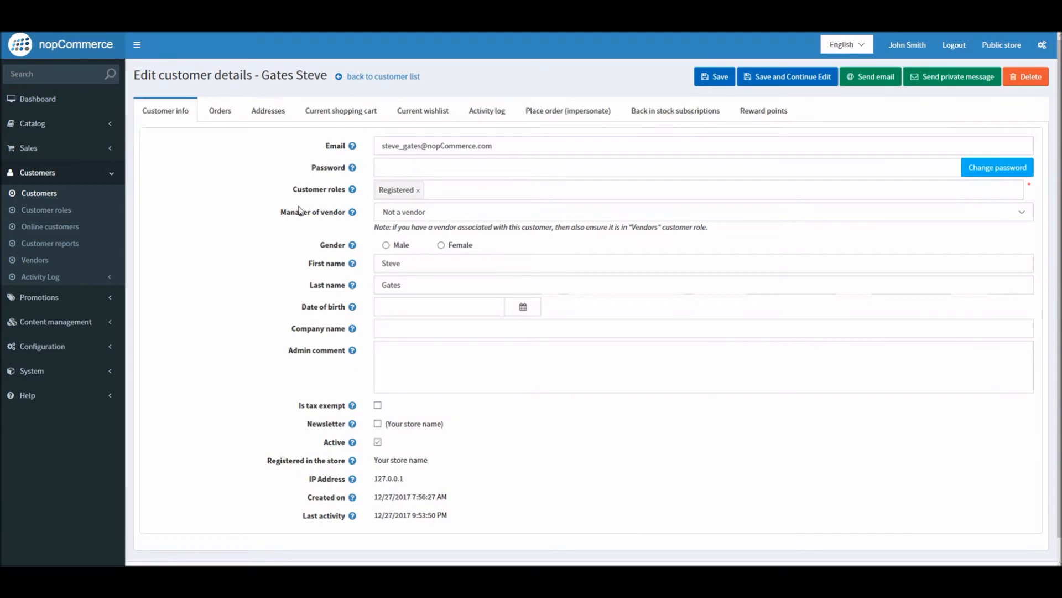
pyautogui.moveTo(227, 111)
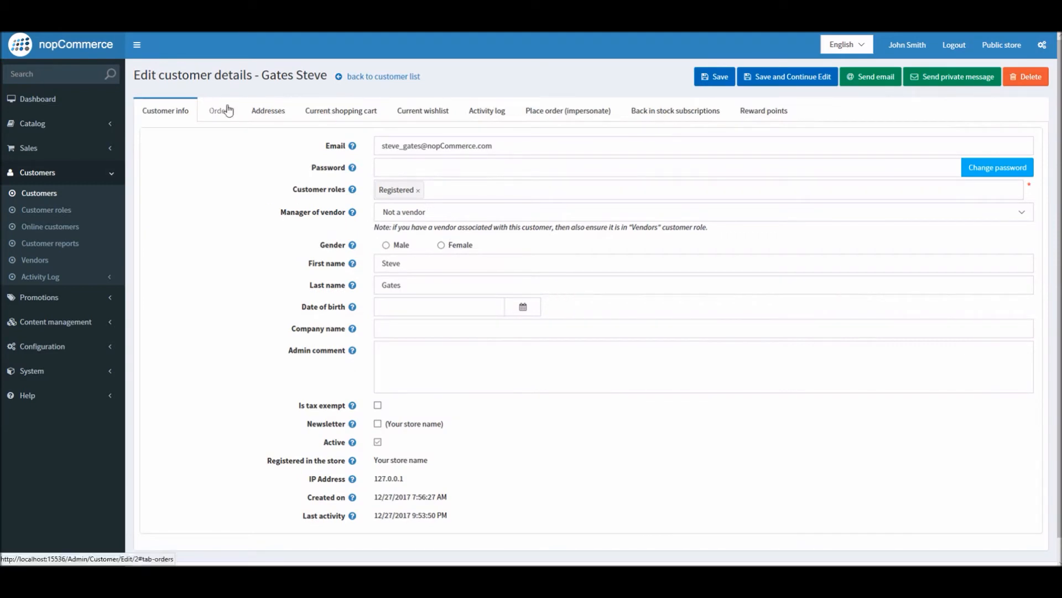
pyautogui.moveTo(540, 115)
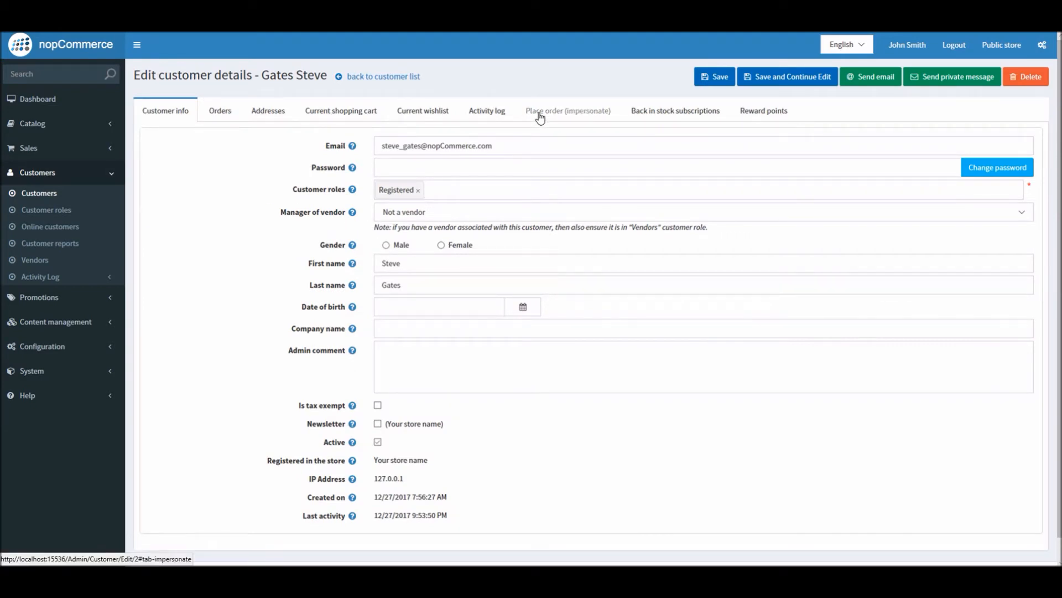
pyautogui.click(568, 110)
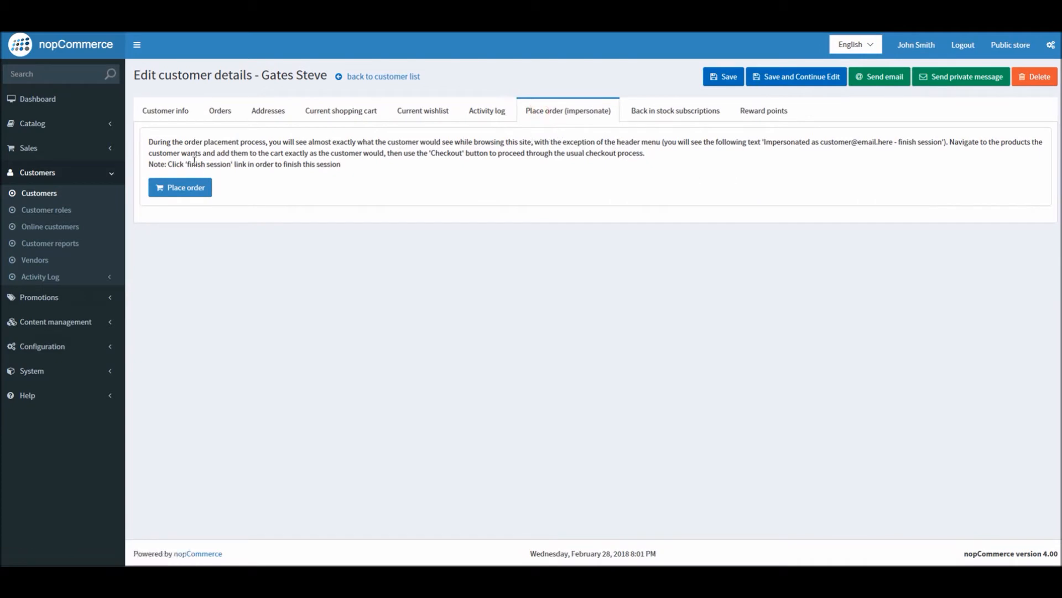
pyautogui.moveTo(165, 141)
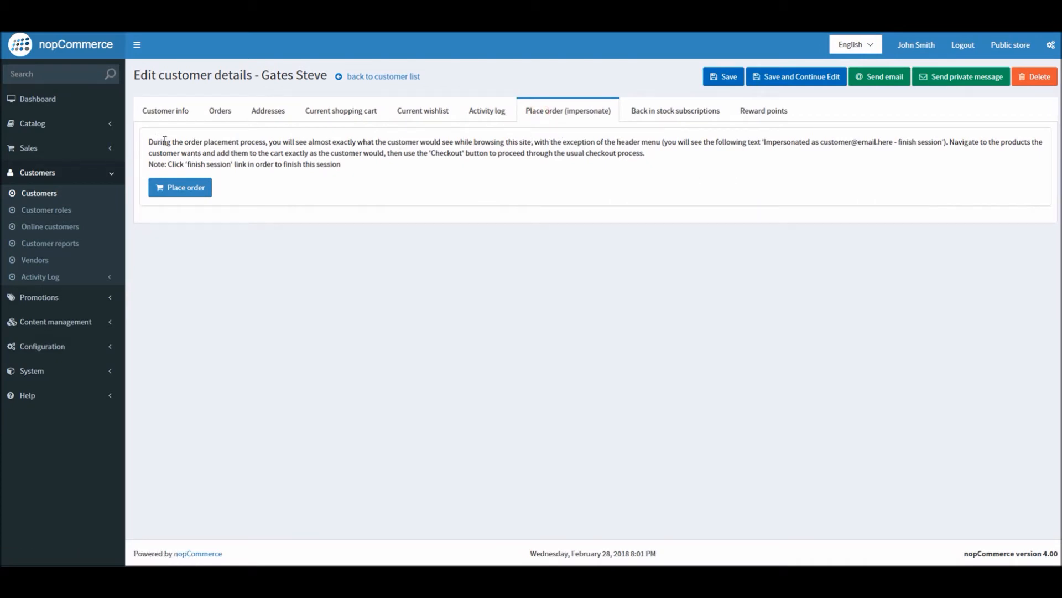
pyautogui.moveTo(148, 142); pyautogui.dragTo(230, 142)
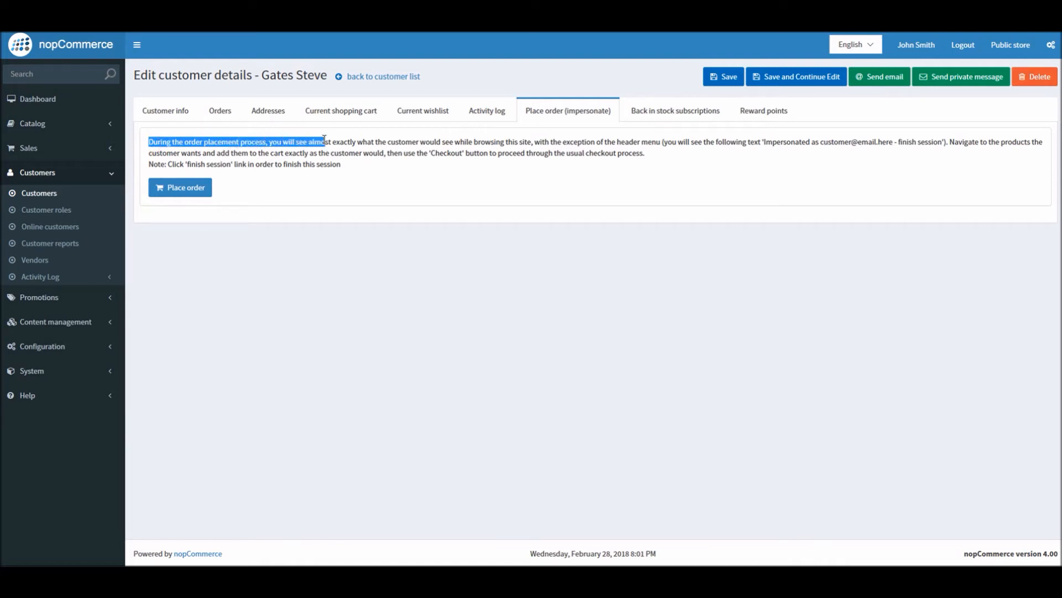
pyautogui.moveTo(326, 142); pyautogui.dragTo(443, 153)
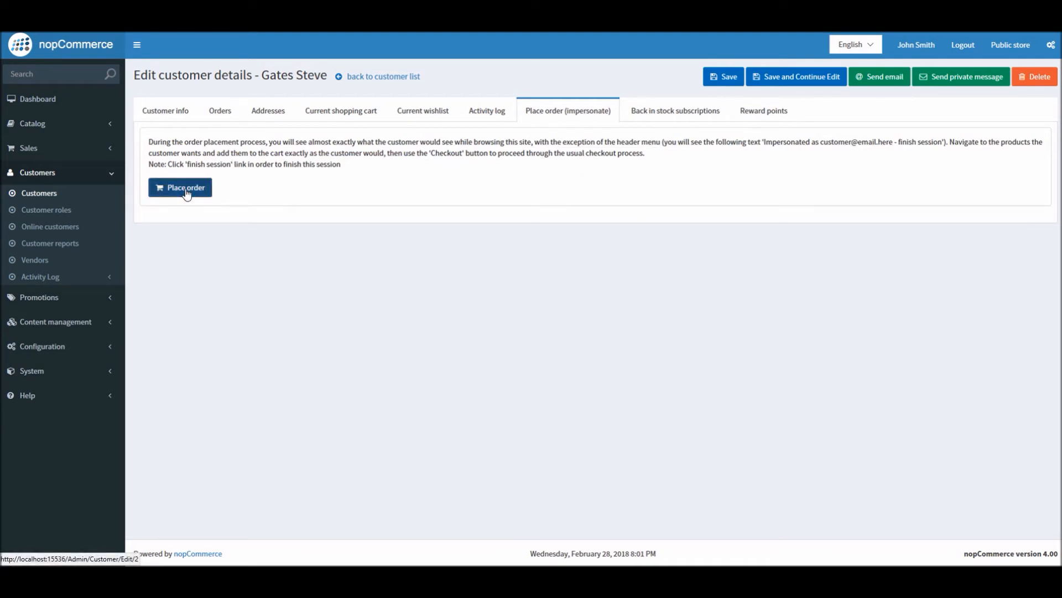
# Shop as Steve Gates and put one HTC One M8 ($245.00) in the cart.
pyautogui.click(180, 188)
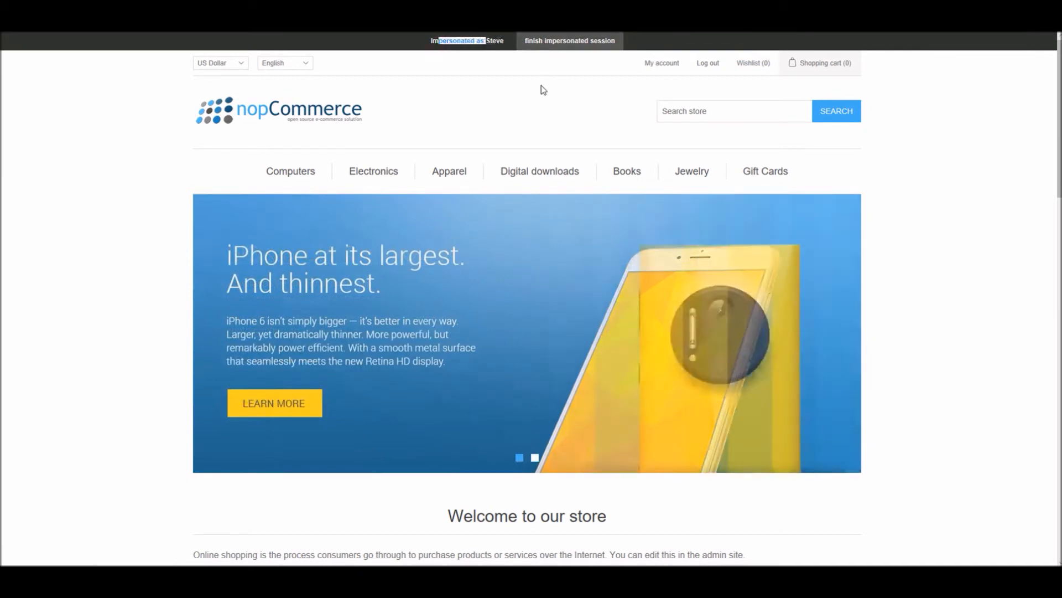
pyautogui.scroll(-3)
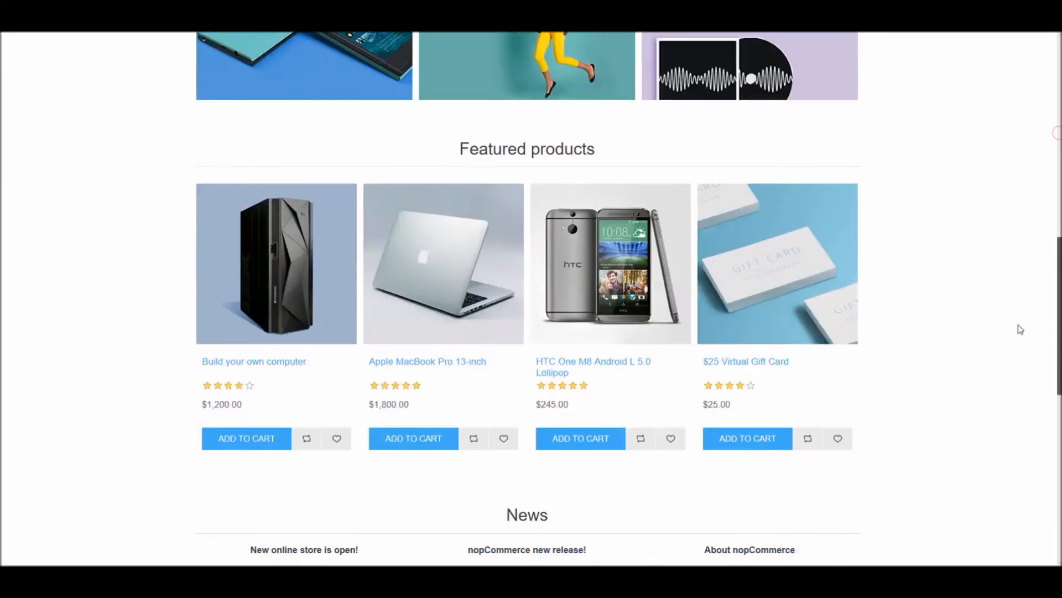
pyautogui.scroll(-3)
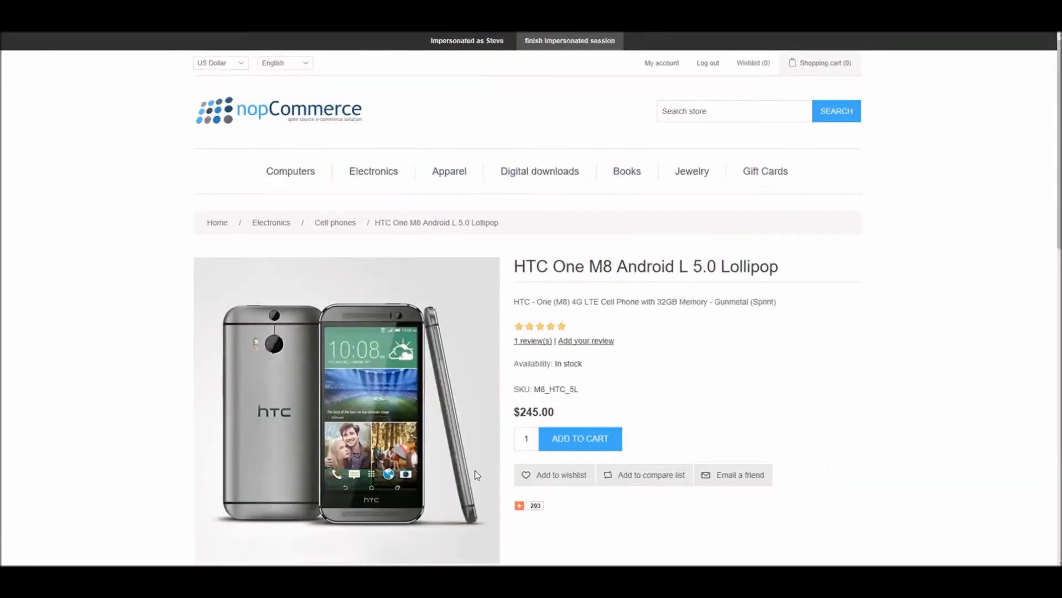
pyautogui.click(581, 438)
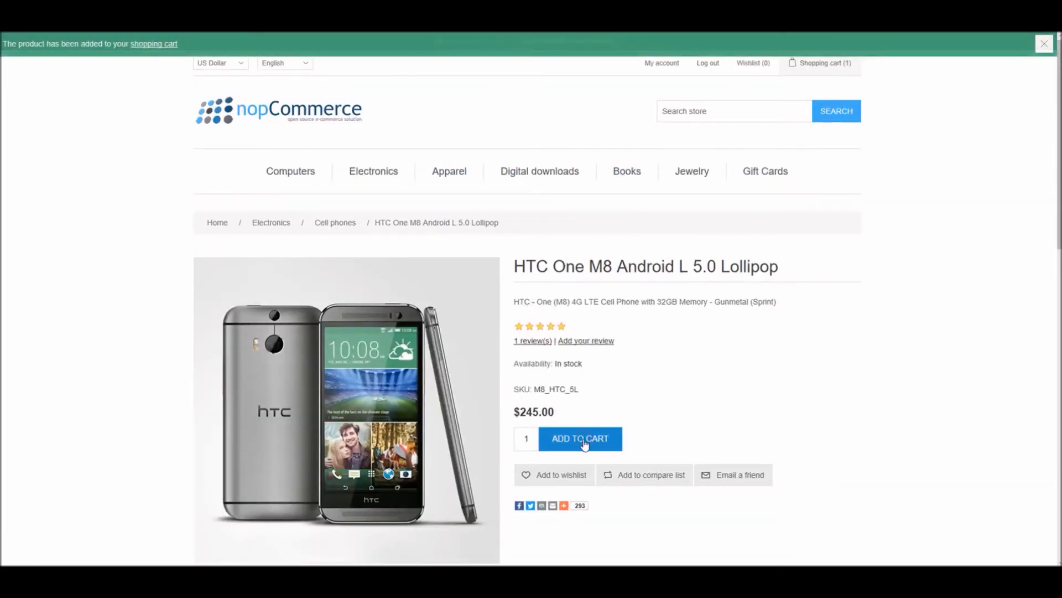
pyautogui.moveTo(153, 44)
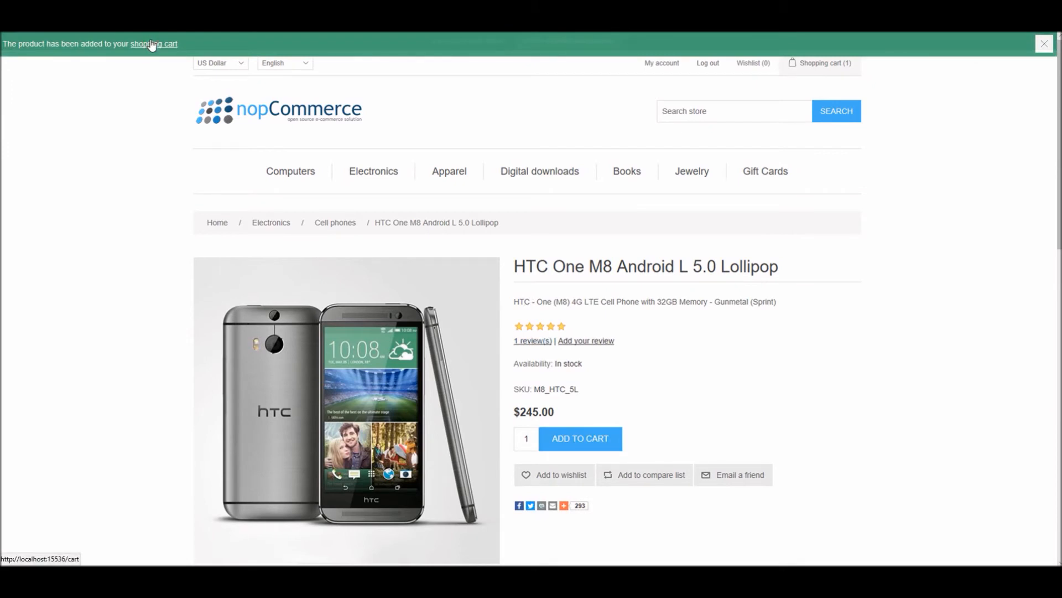
pyautogui.click(153, 43)
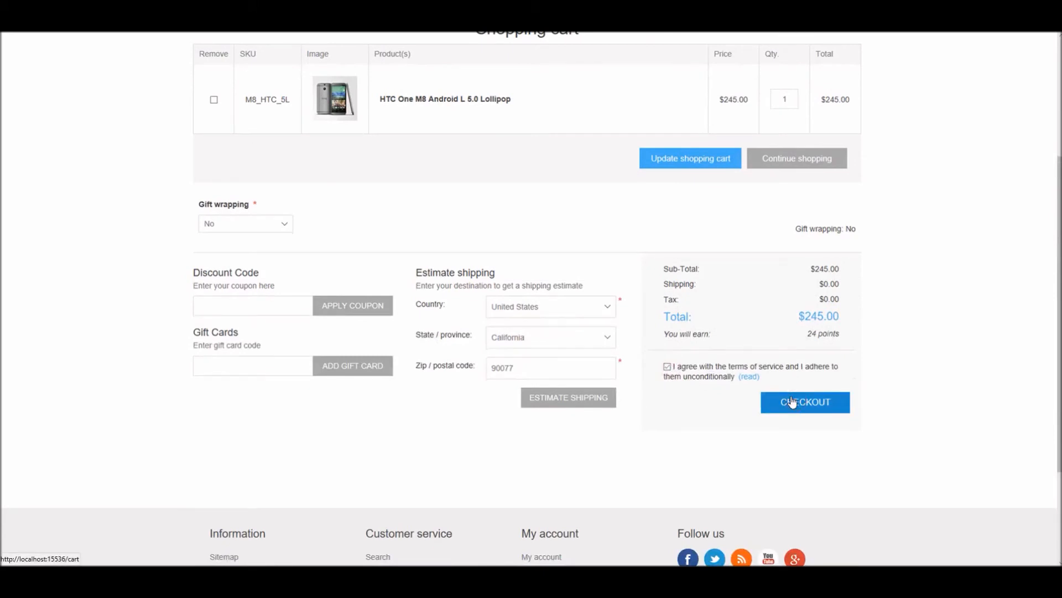
# Check out using the saved billing address, Ground shipping and check/money order payment.
pyautogui.click(805, 402)
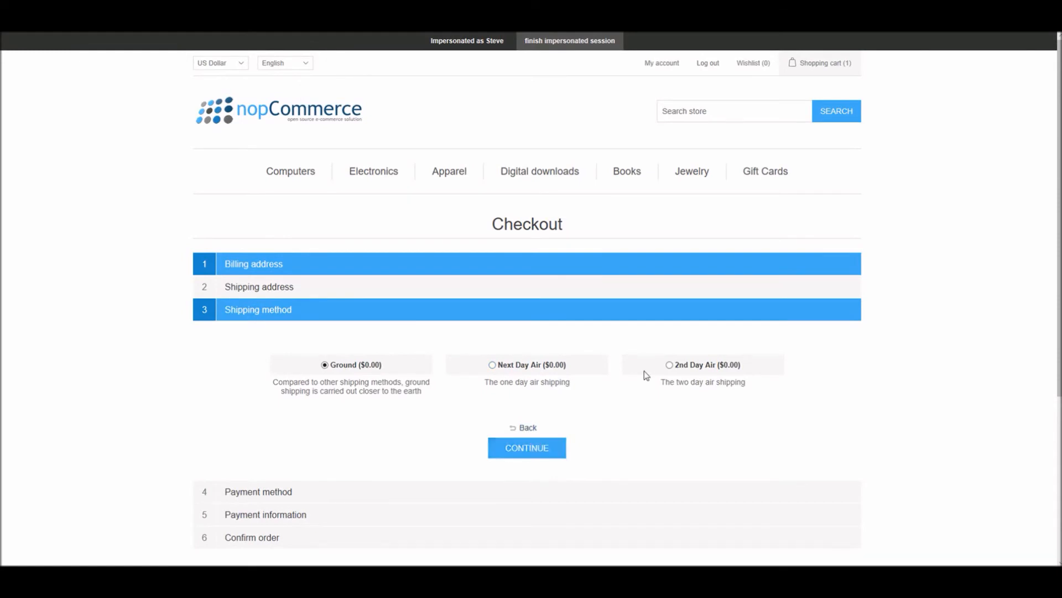
pyautogui.moveTo(256, 283)
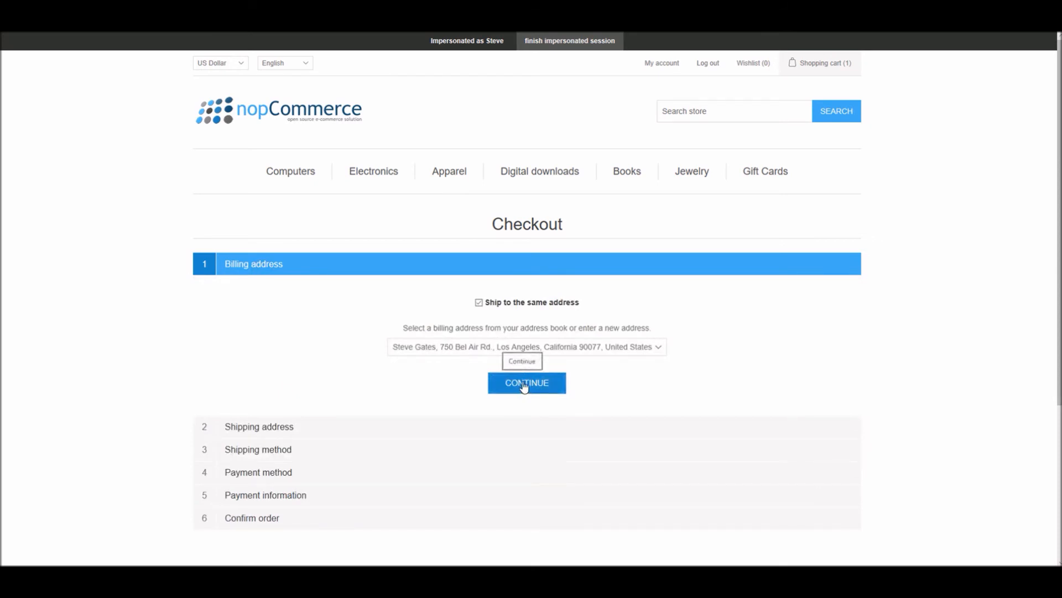
pyautogui.click(527, 383)
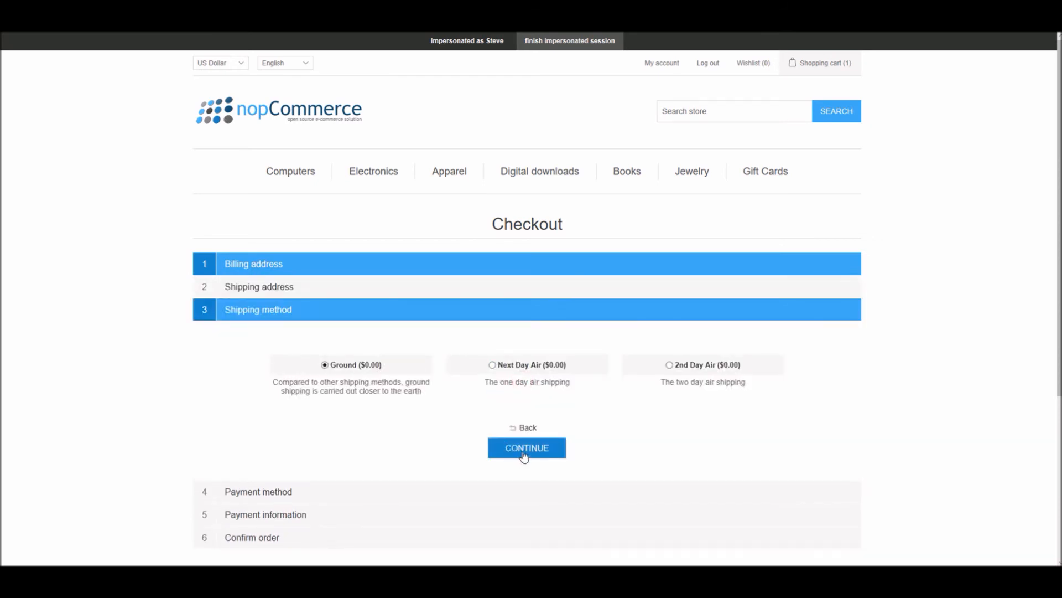
pyautogui.click(527, 448)
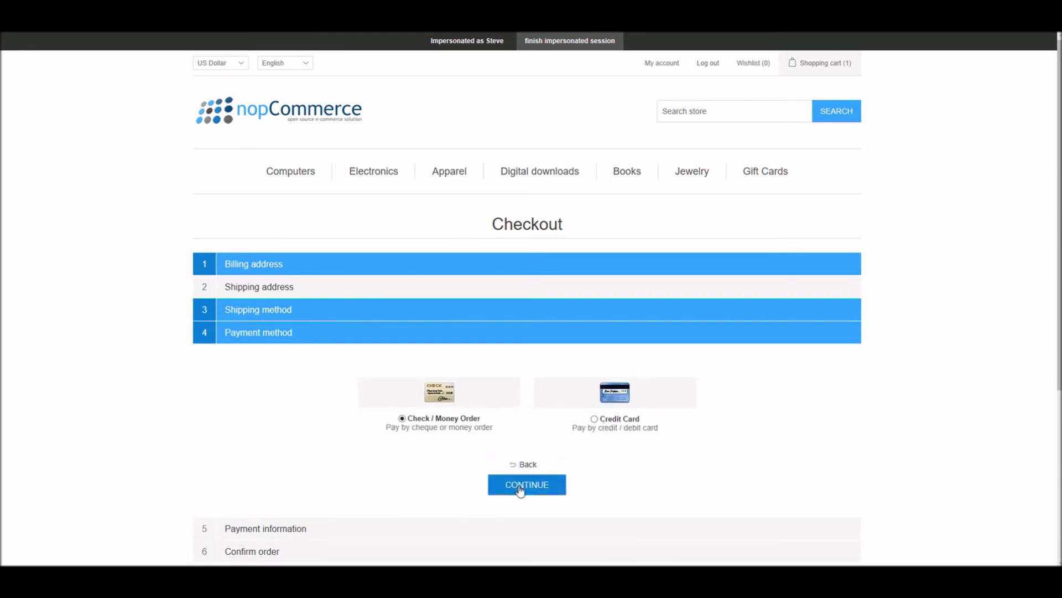
pyautogui.click(526, 484)
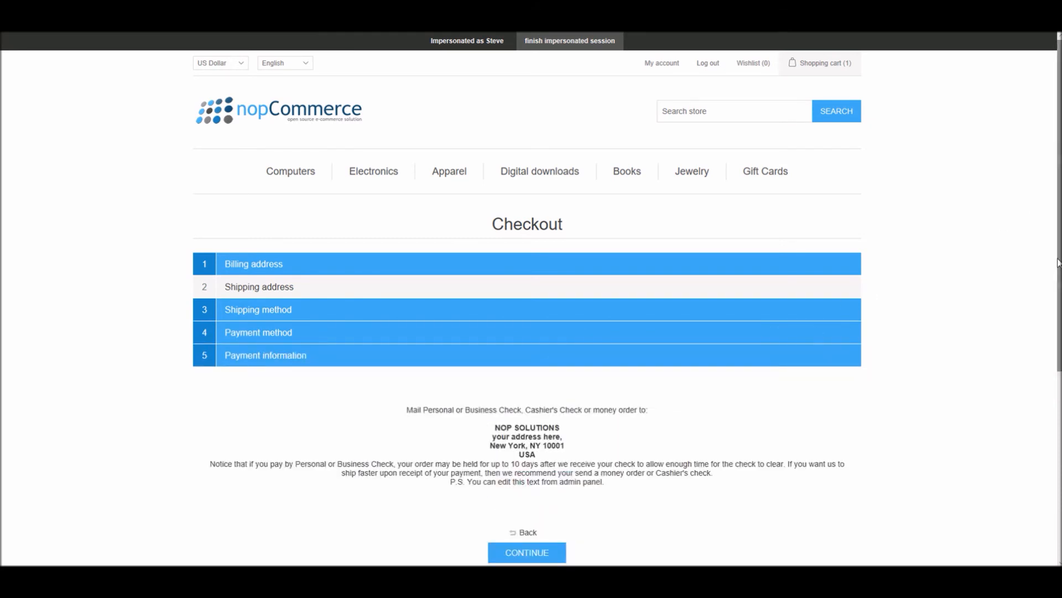
pyautogui.click(526, 552)
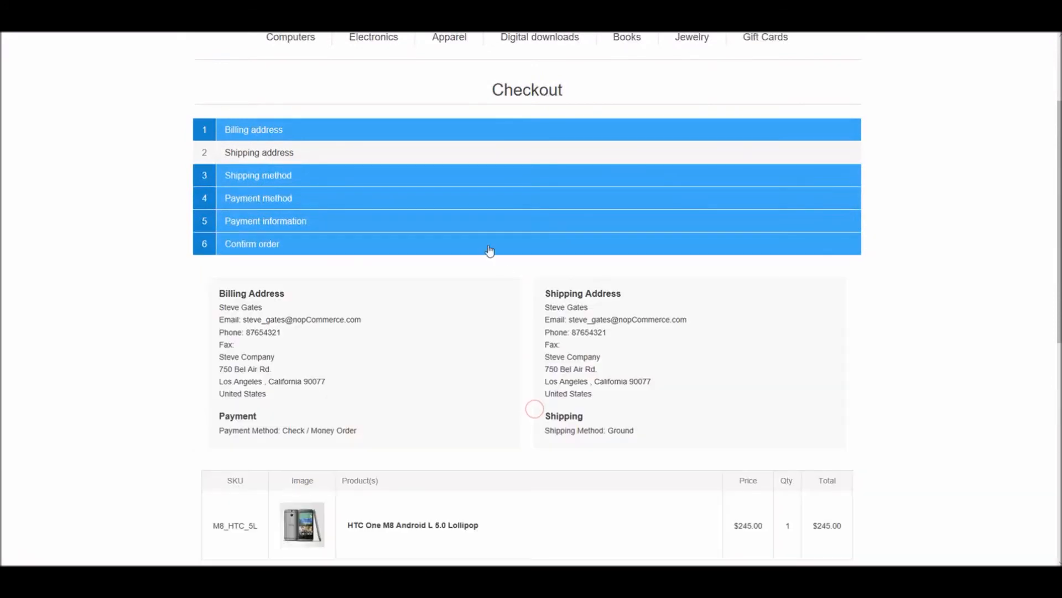
# Confirm the $245.00 HTC One M8 order, creating order number 6.
pyautogui.scroll(-3)
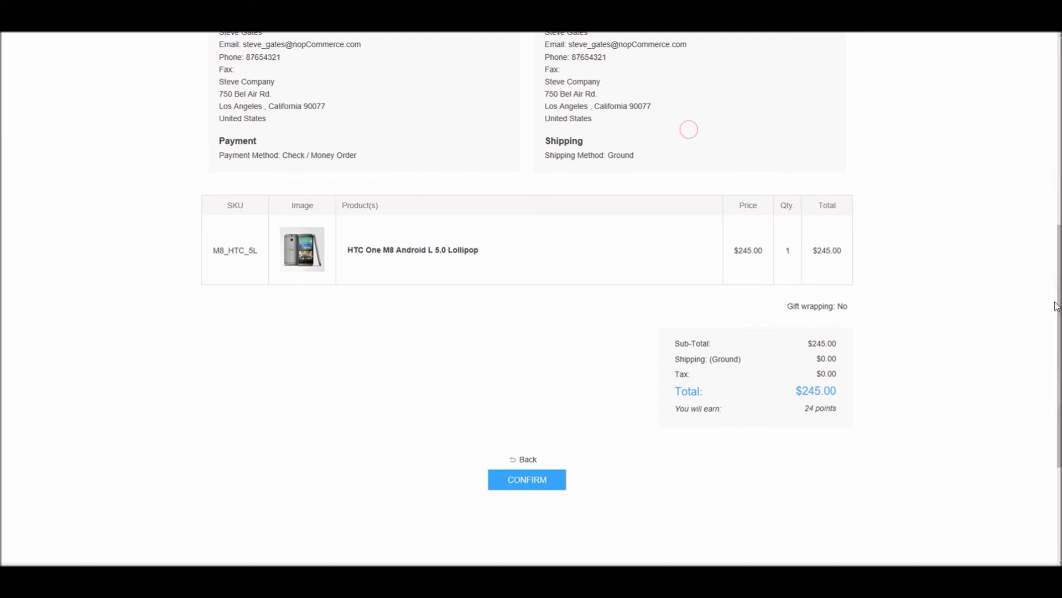
pyautogui.scroll(-3)
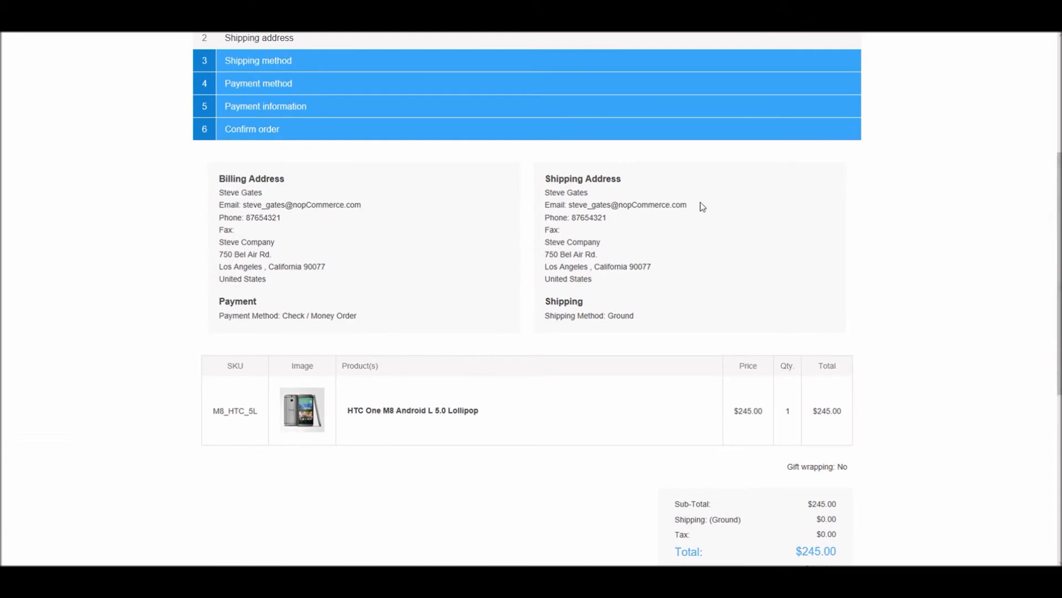
pyautogui.scroll(-3)
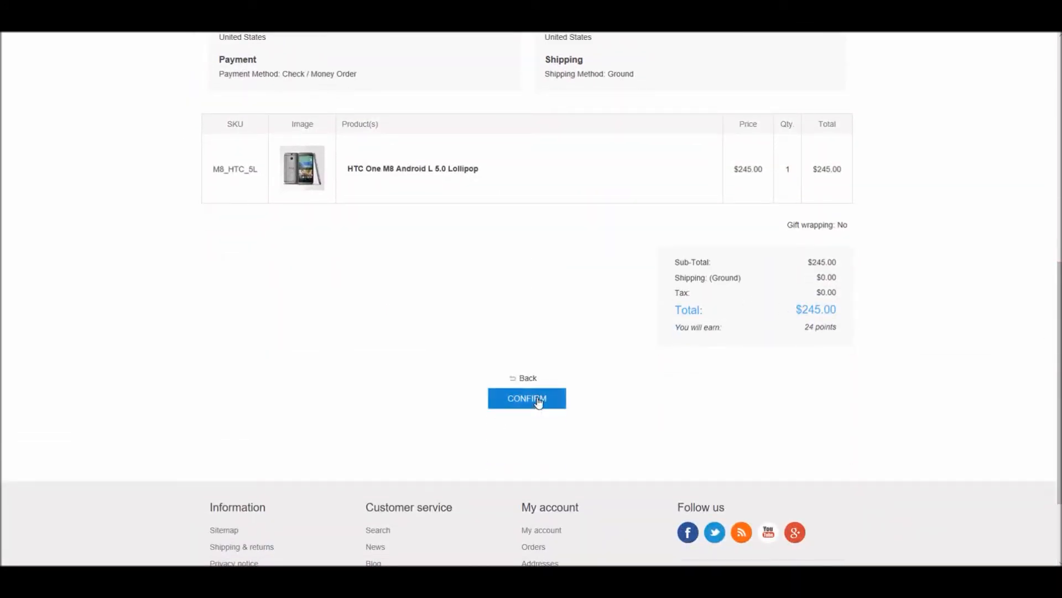
pyautogui.click(527, 398)
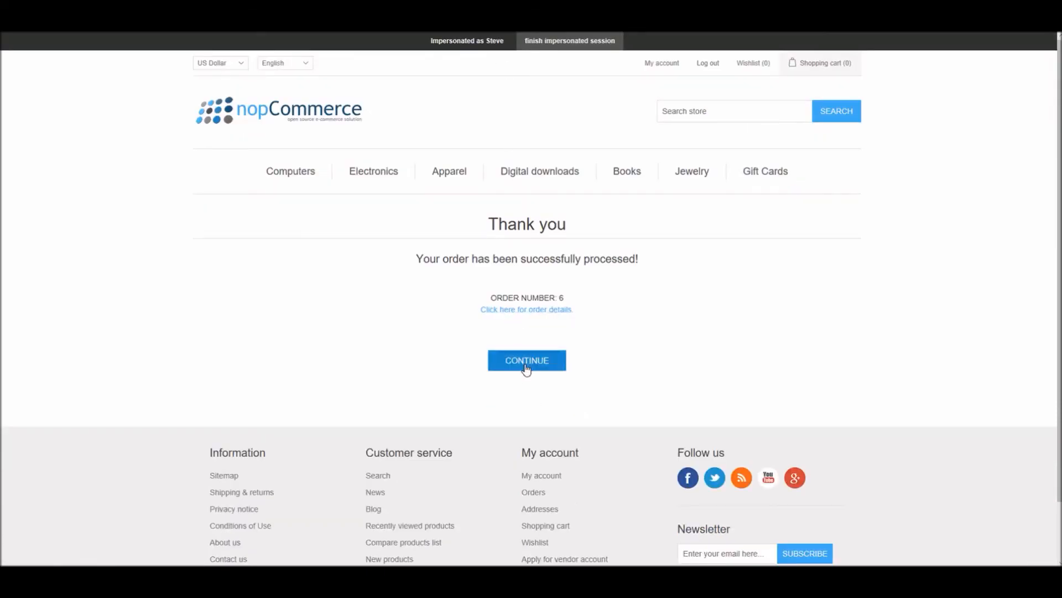
# Continue from the Thank you page back to the store home page.
pyautogui.click(527, 360)
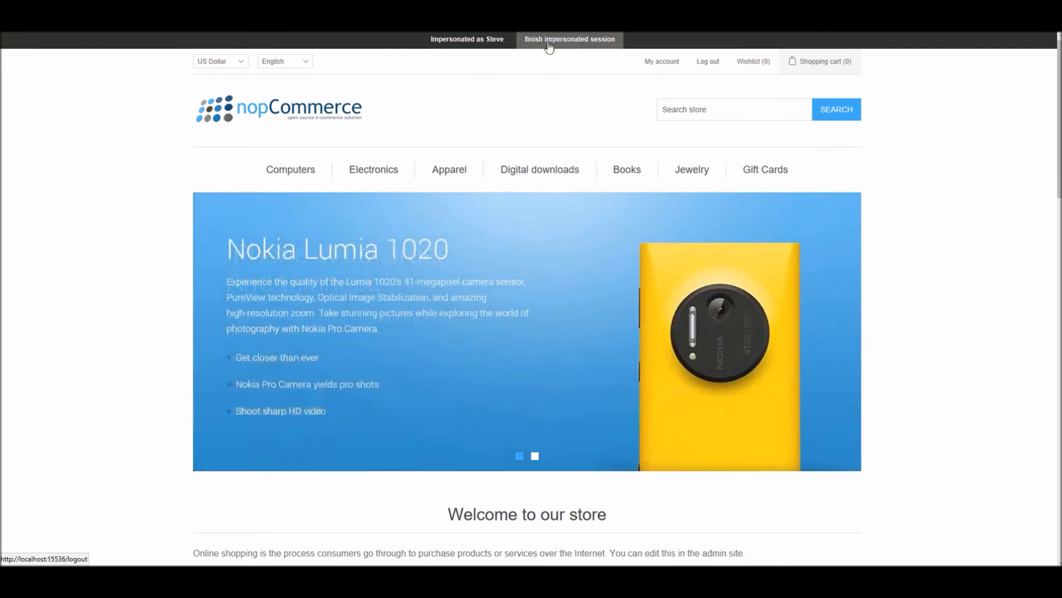
# End impersonation and verify order 6 ($245.00, pending) in Steve Gates's Orders tab.
pyautogui.click(570, 39)
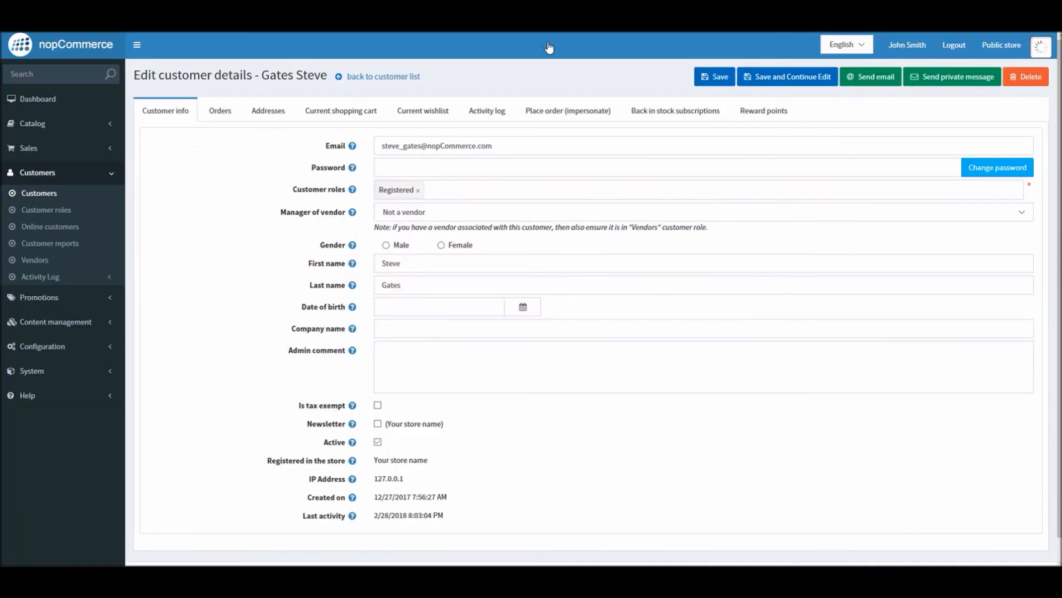
pyautogui.moveTo(220, 114)
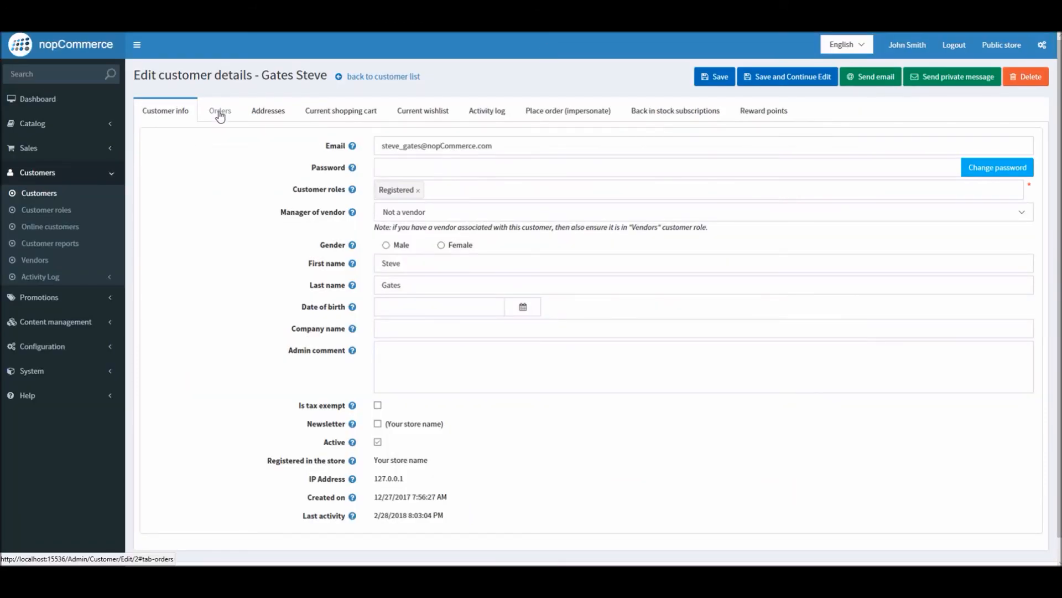
pyautogui.click(221, 110)
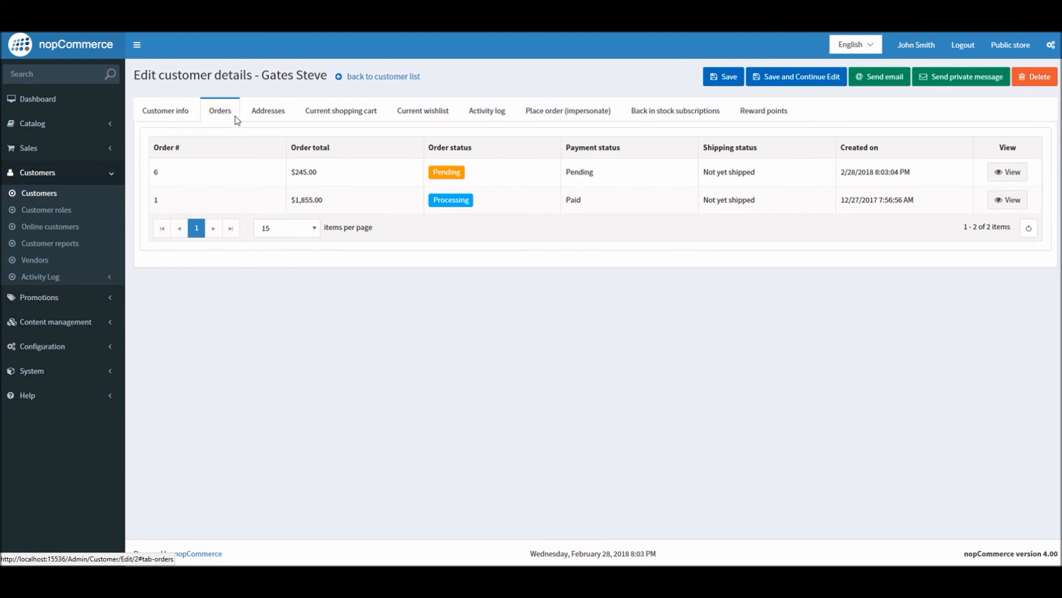
pyautogui.doubleClick(304, 172)
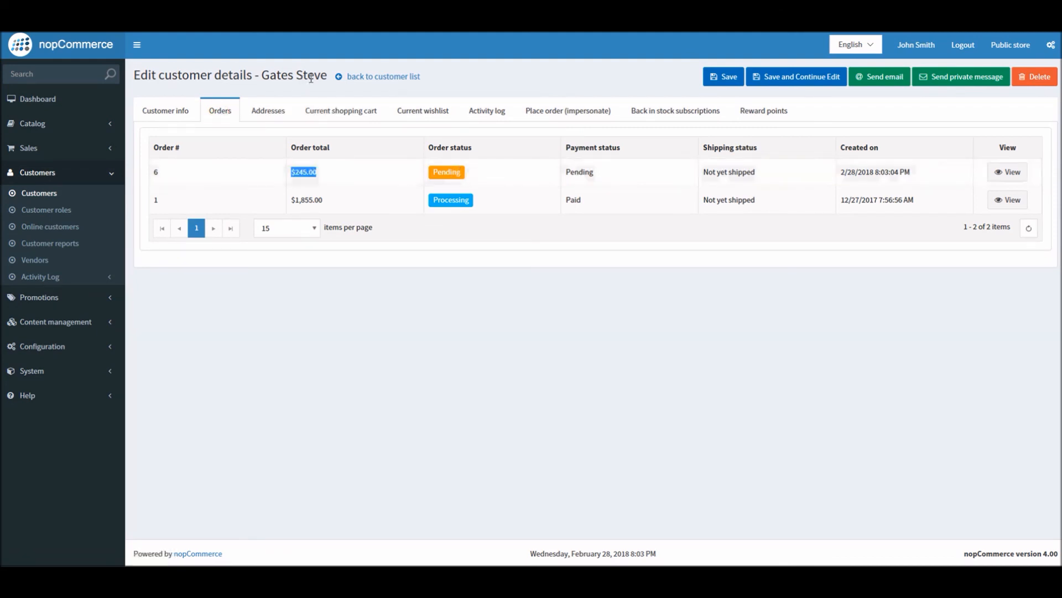
pyautogui.moveTo(371, 82)
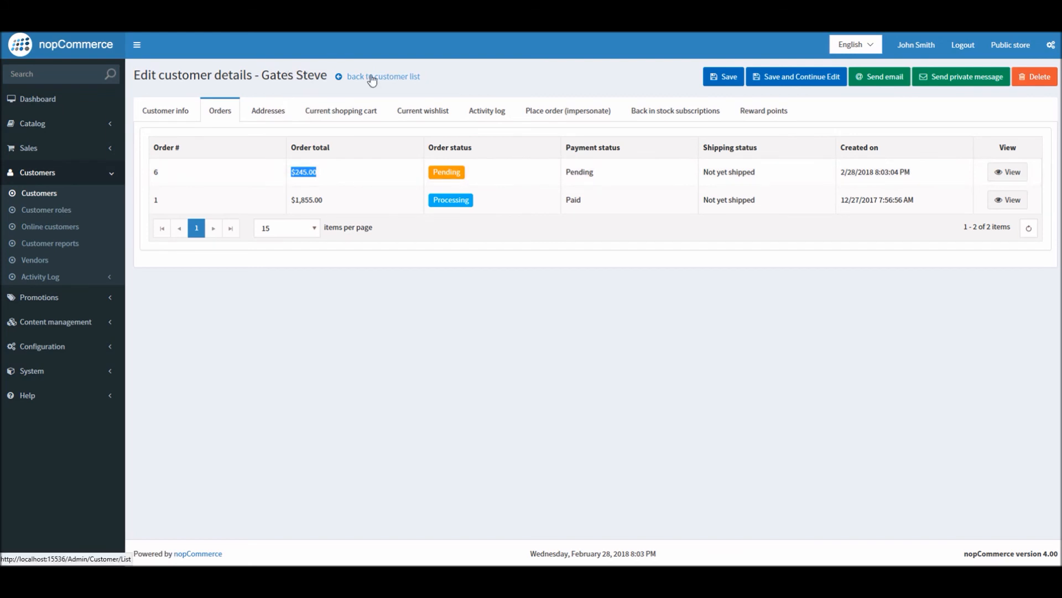
pyautogui.moveTo(191, 48)
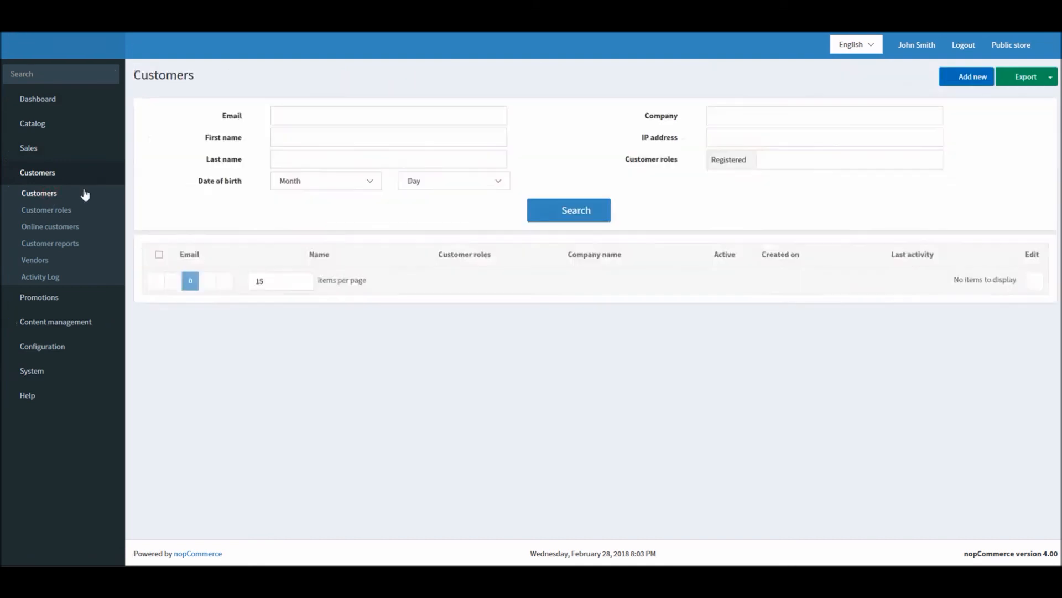
pyautogui.click(569, 210)
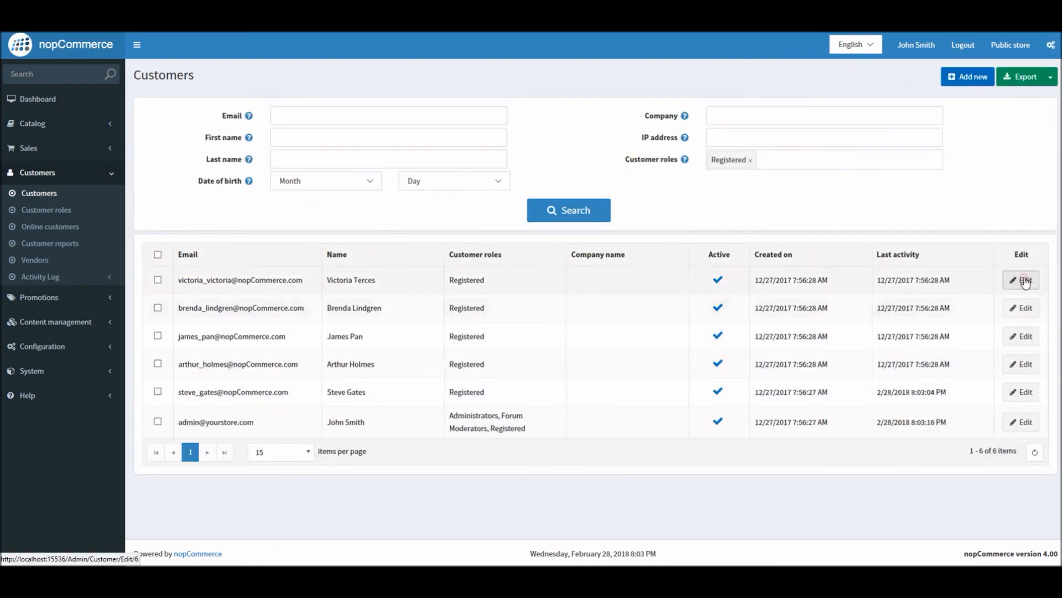
pyautogui.click(1021, 279)
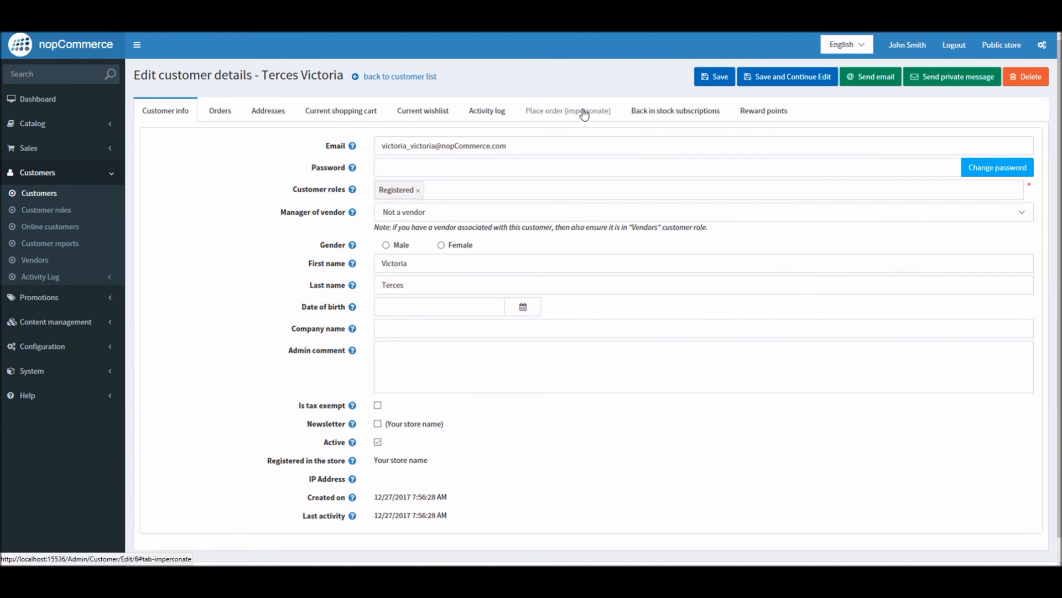
pyautogui.moveTo(877, 129)
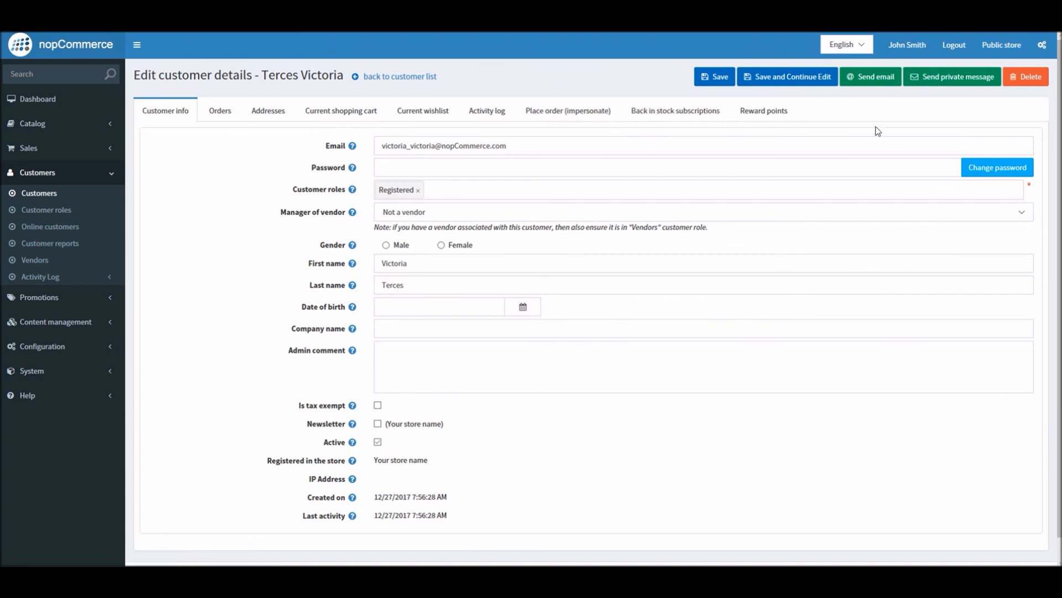